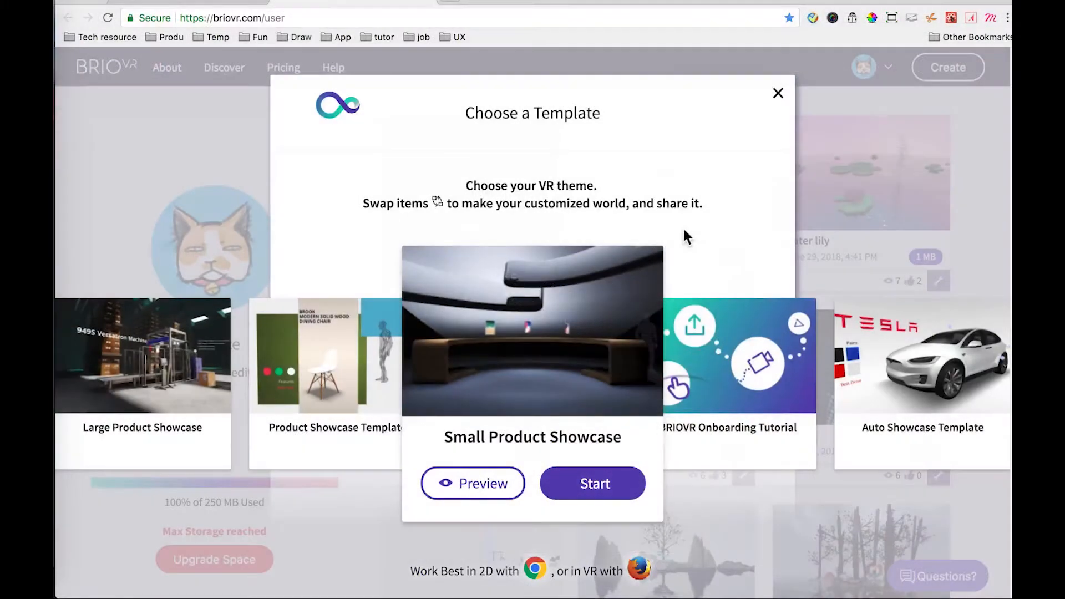
Step: Start a new scene from the Small Product Showcase template
click(592, 483)
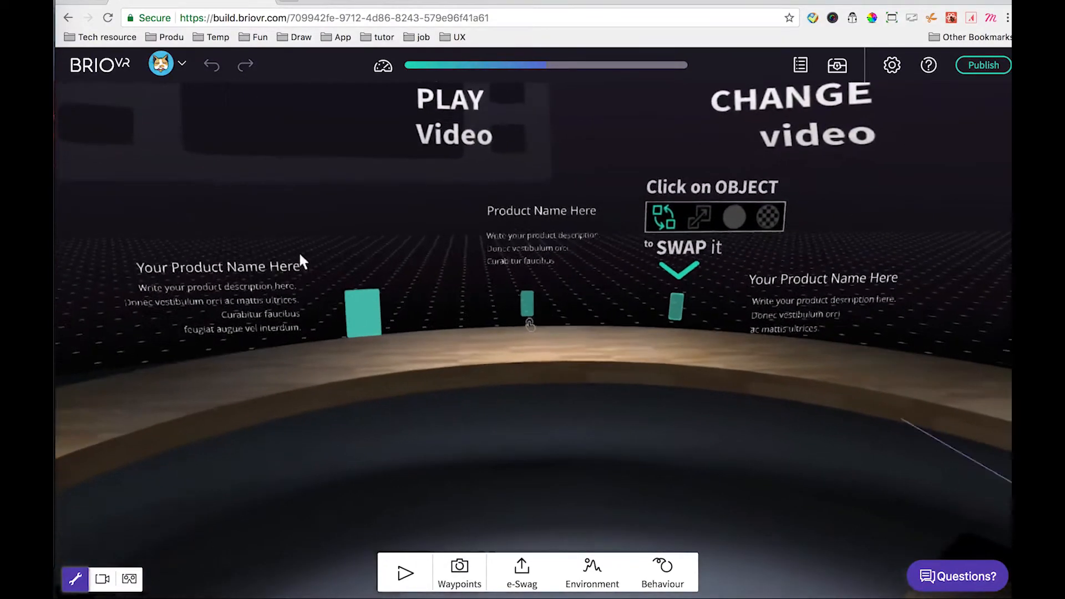
mouse_move(370, 313)
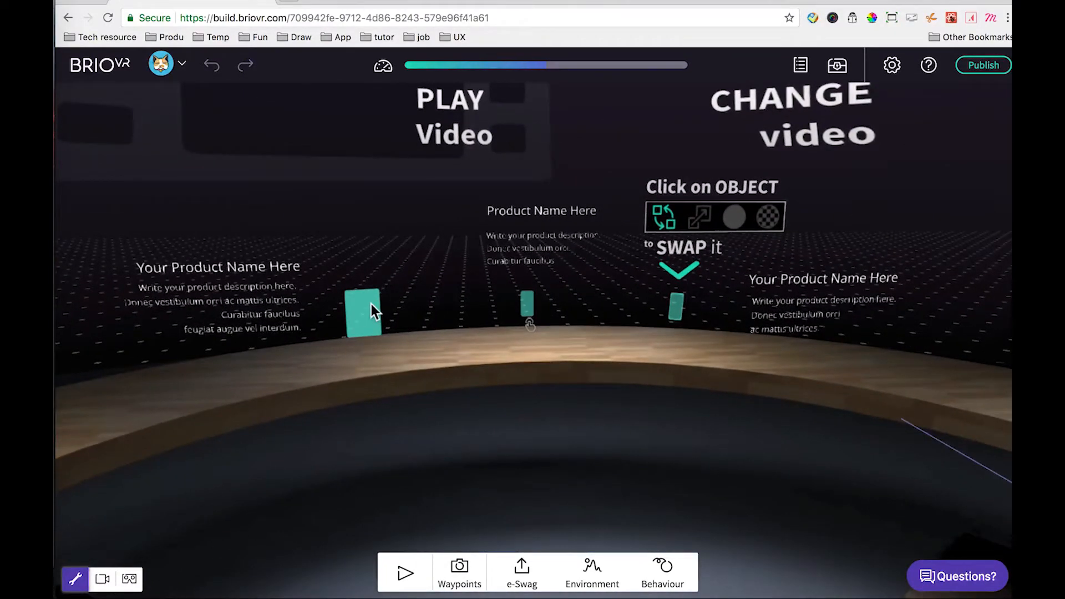
Step: Show the Object List and select product_description3, its description text and the Product3 model
click(361, 313)
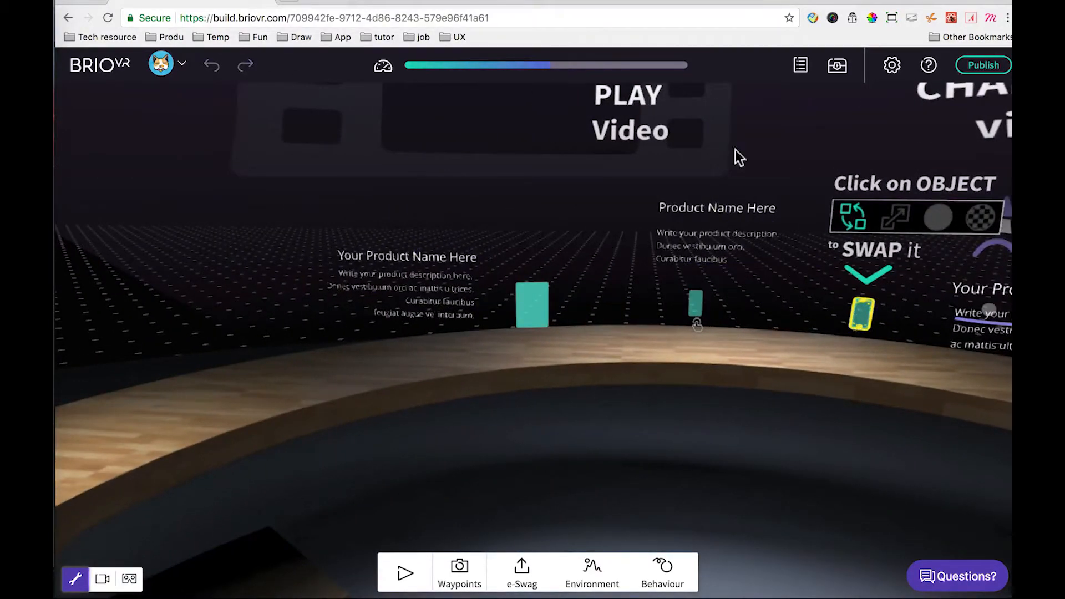
click(800, 65)
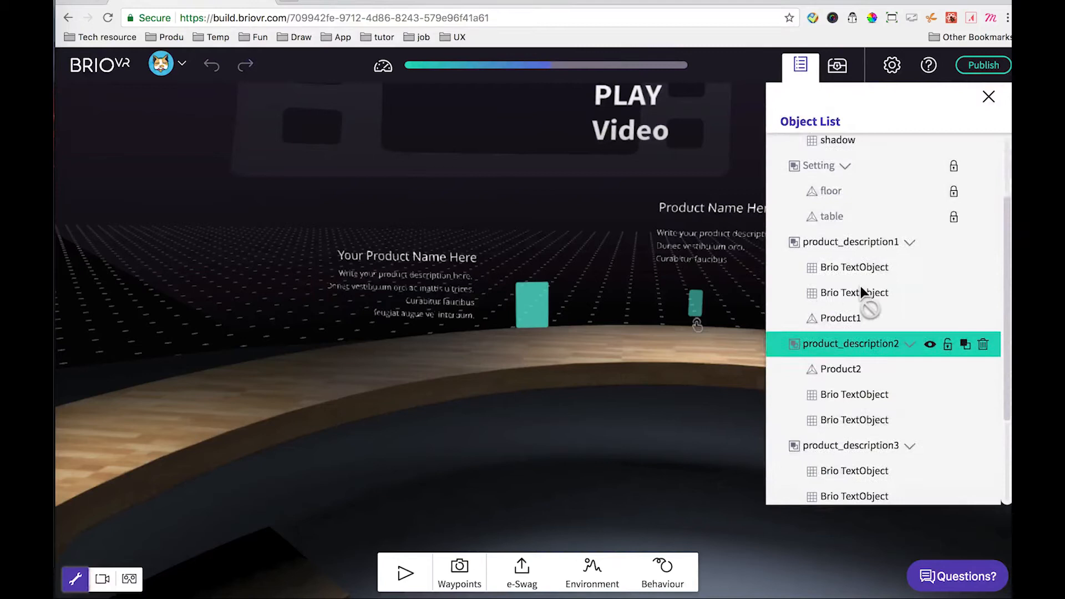
scroll(down, 3)
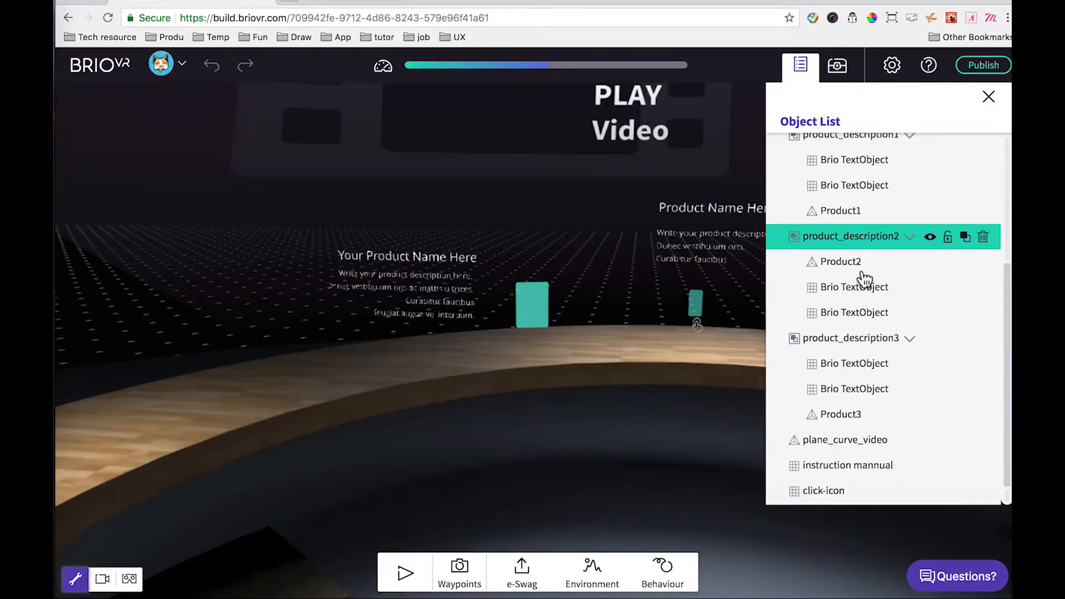
click(848, 337)
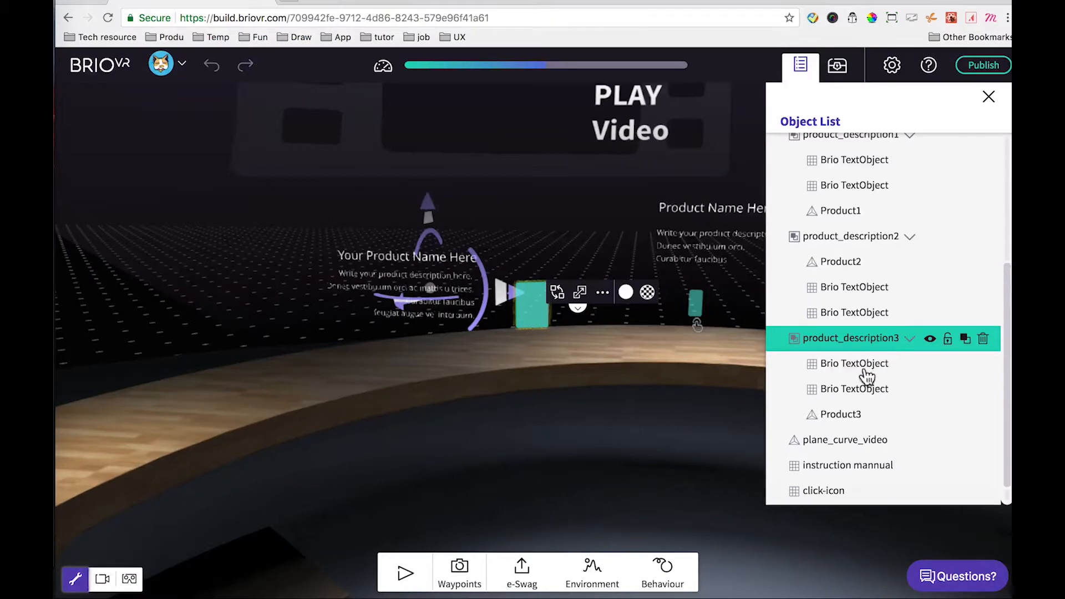
click(855, 364)
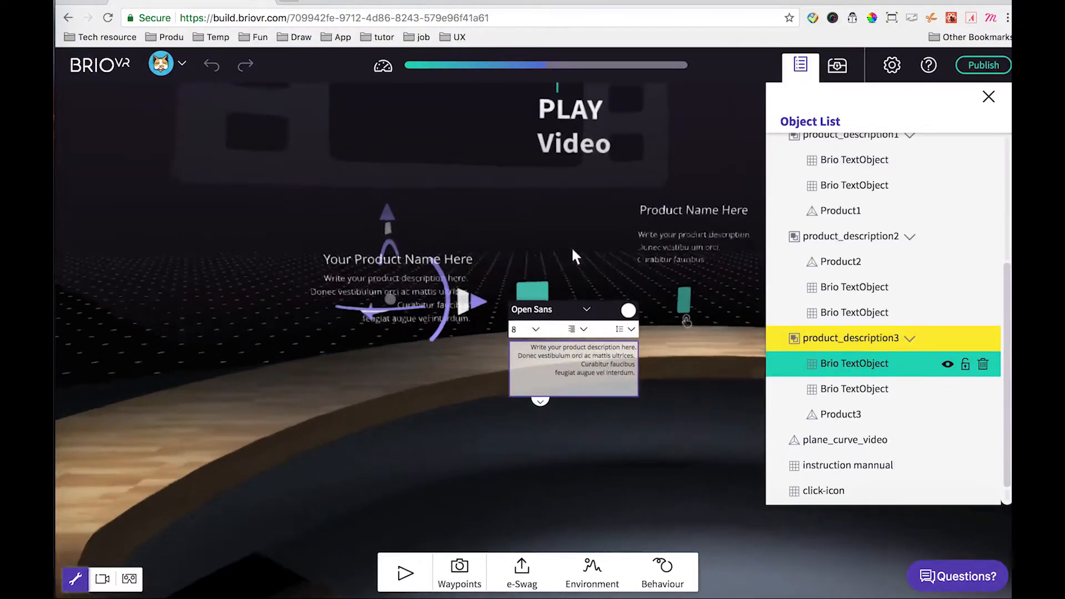
click(840, 414)
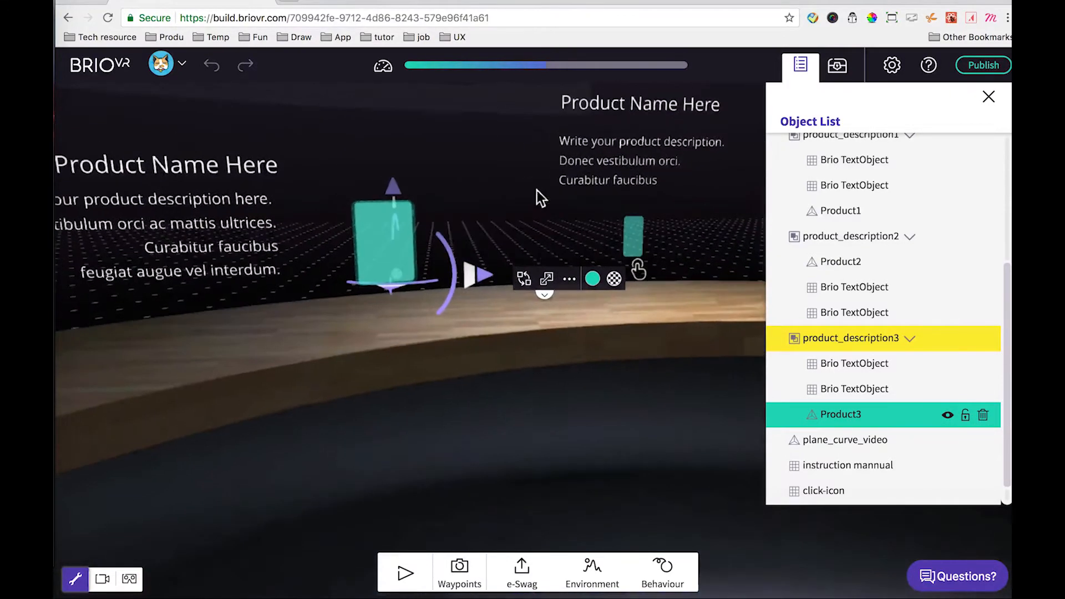
Step: Swap Product3 for the Toon Rocket model from the Treasure Box assets
click(523, 278)
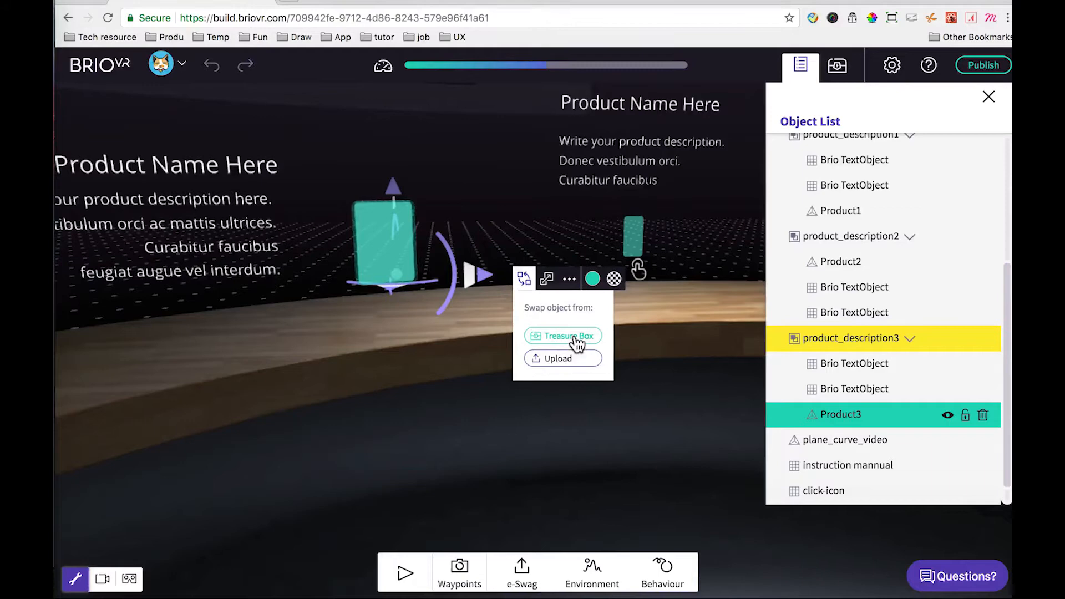
click(563, 335)
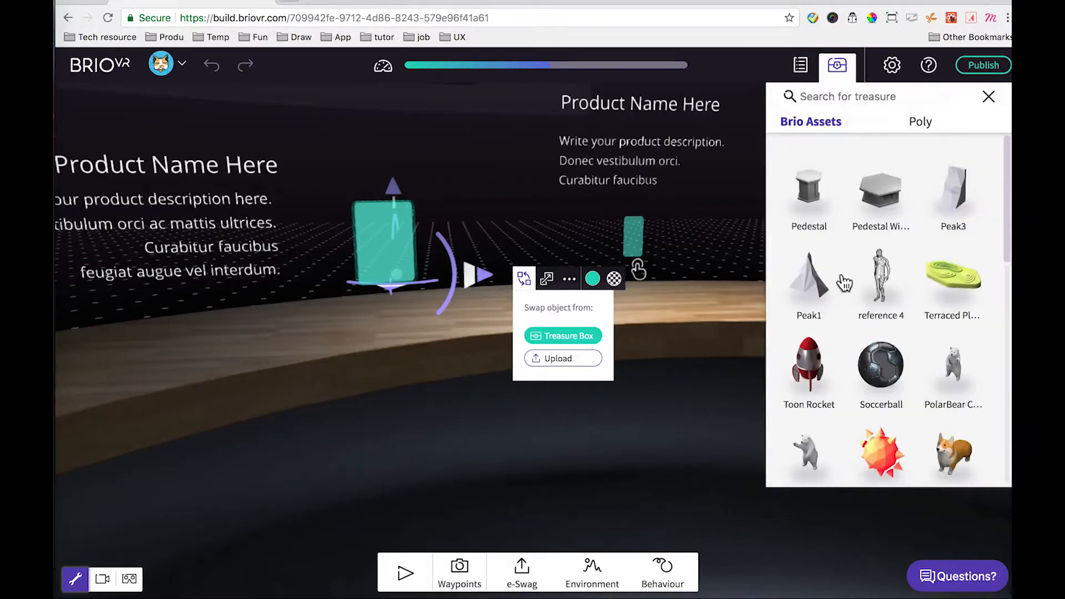
scroll(down, 3)
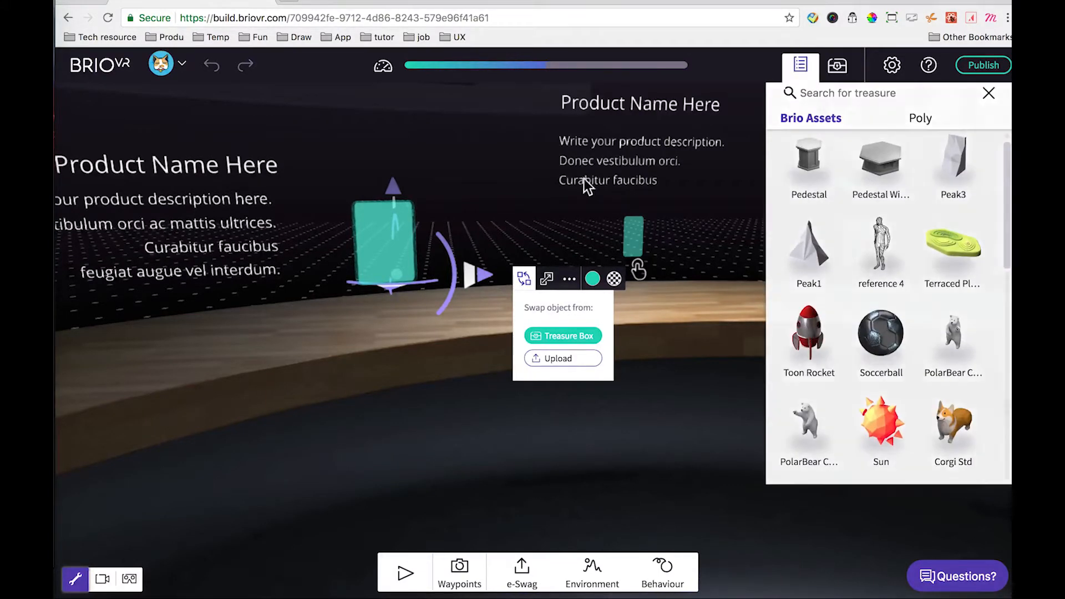
click(809, 333)
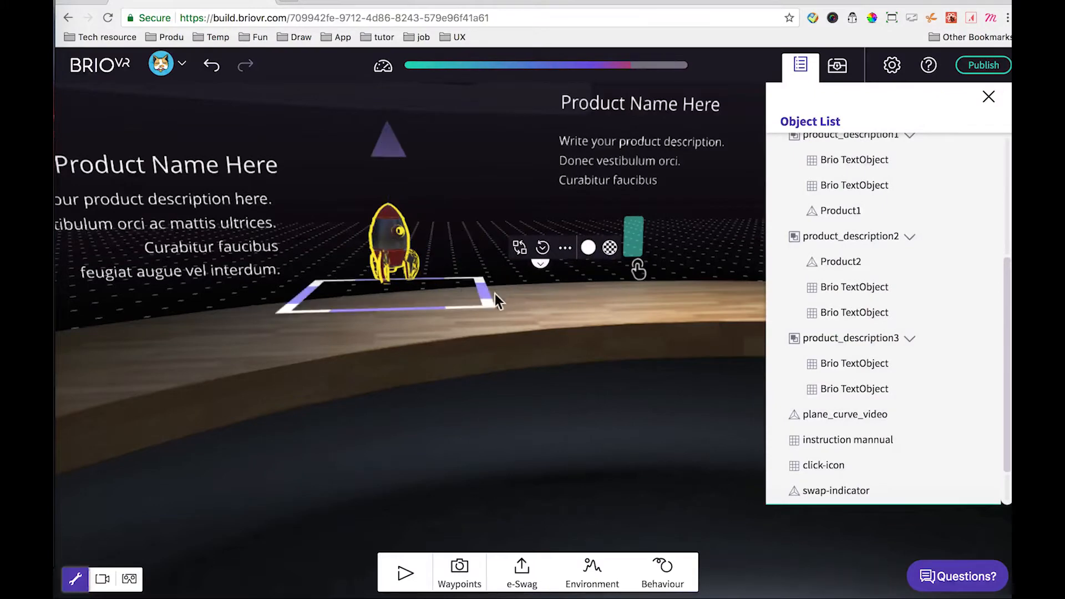
Step: Alternate selection between the curved background video plane and the rocket's product group
click(845, 413)
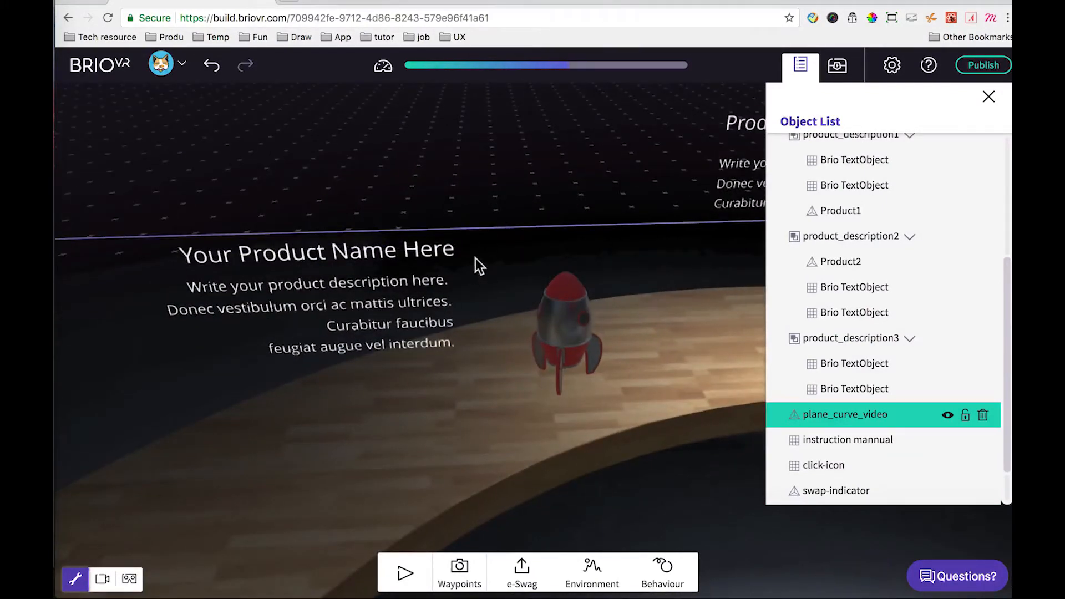
click(850, 337)
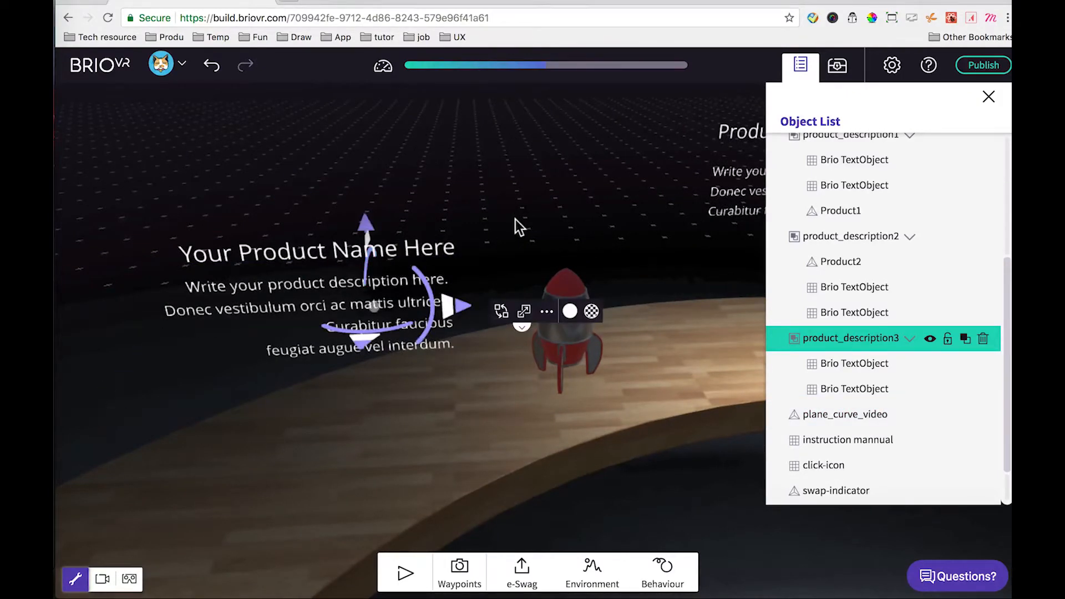
click(842, 414)
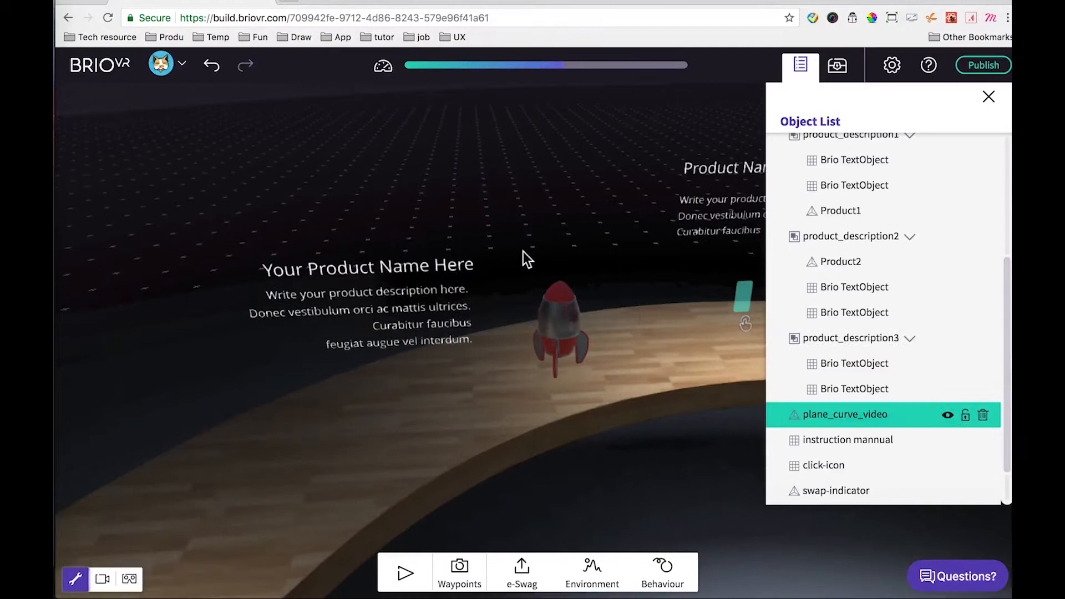
click(851, 337)
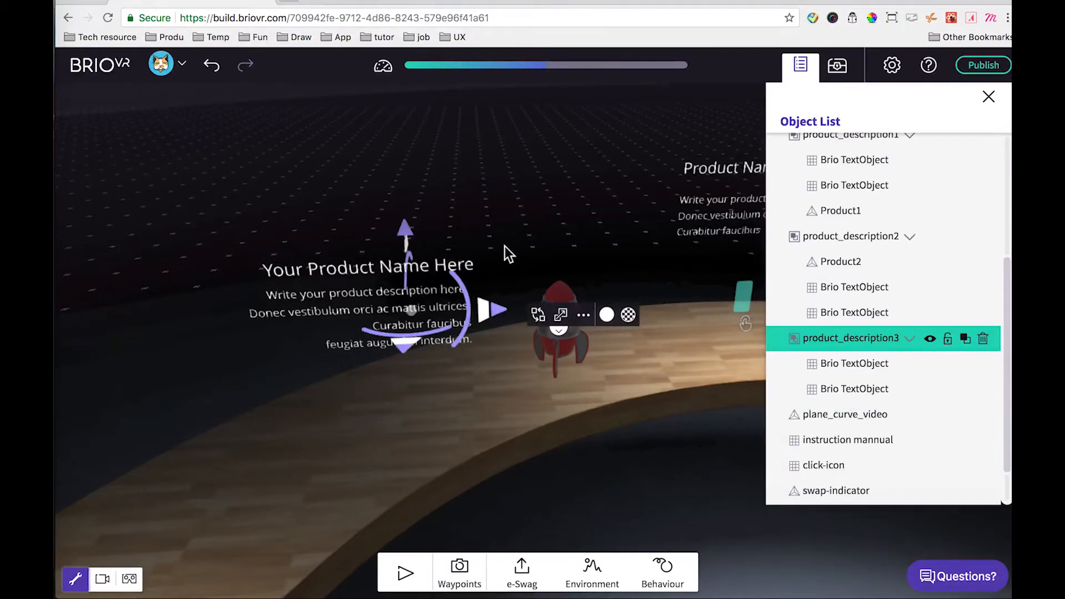
mouse_move(563, 264)
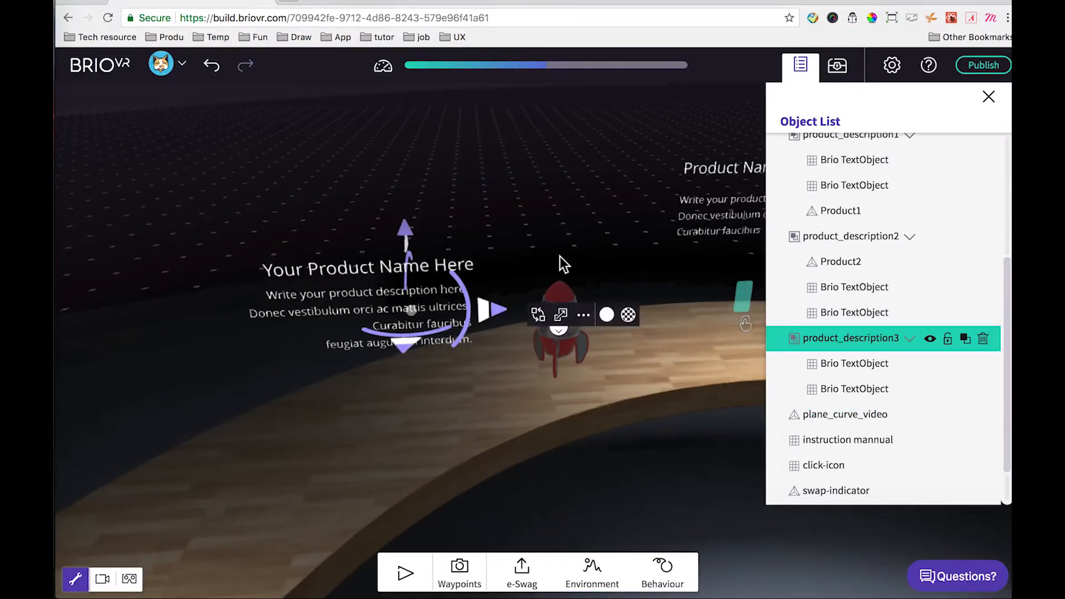
mouse_move(473, 271)
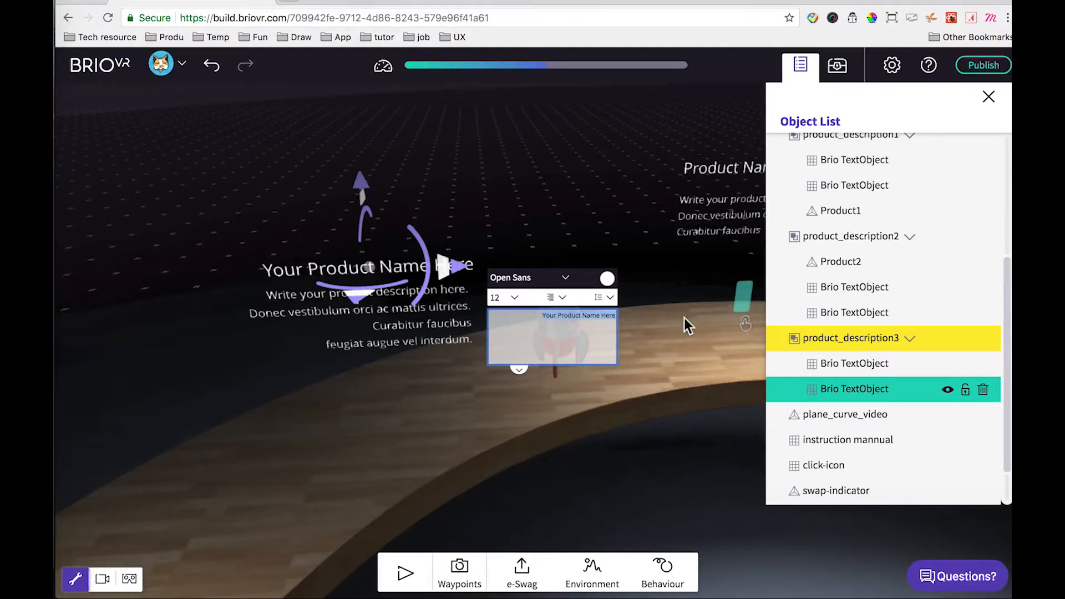
Step: Rewrite the rocket group's title text to 'My little Rocket'
text(My little)
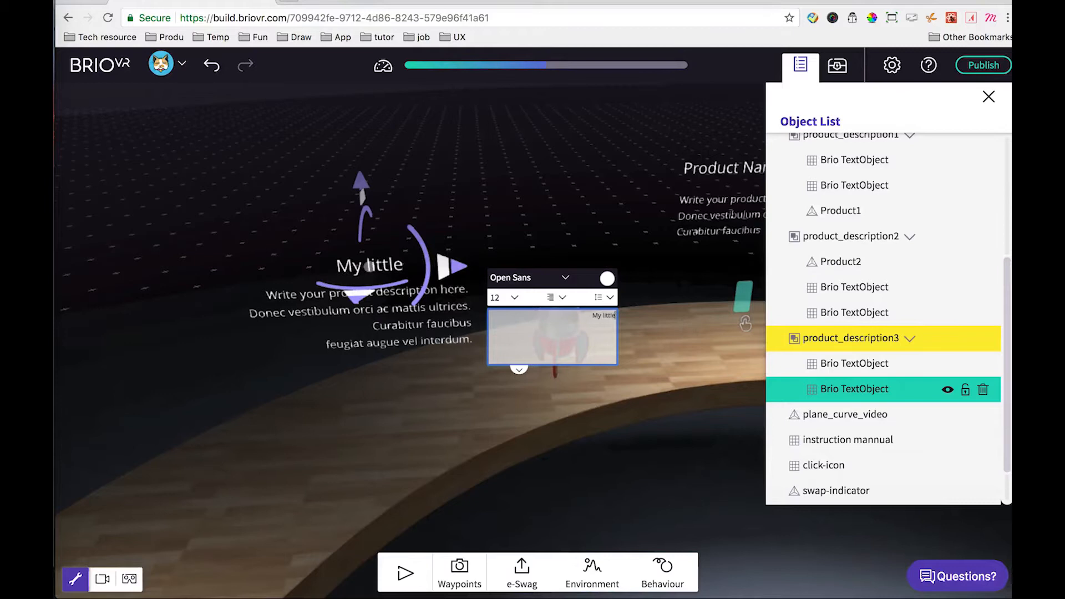
text(Rocket)
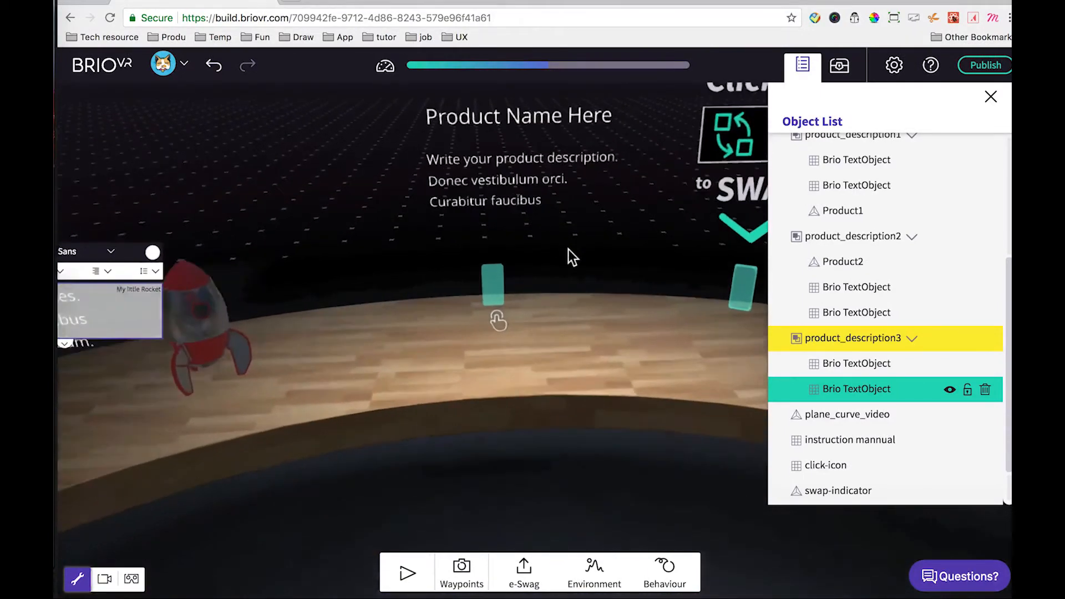
Step: Swap Product1 for the uploaded mario_mushroom_single.obj from the product_example folder
click(840, 211)
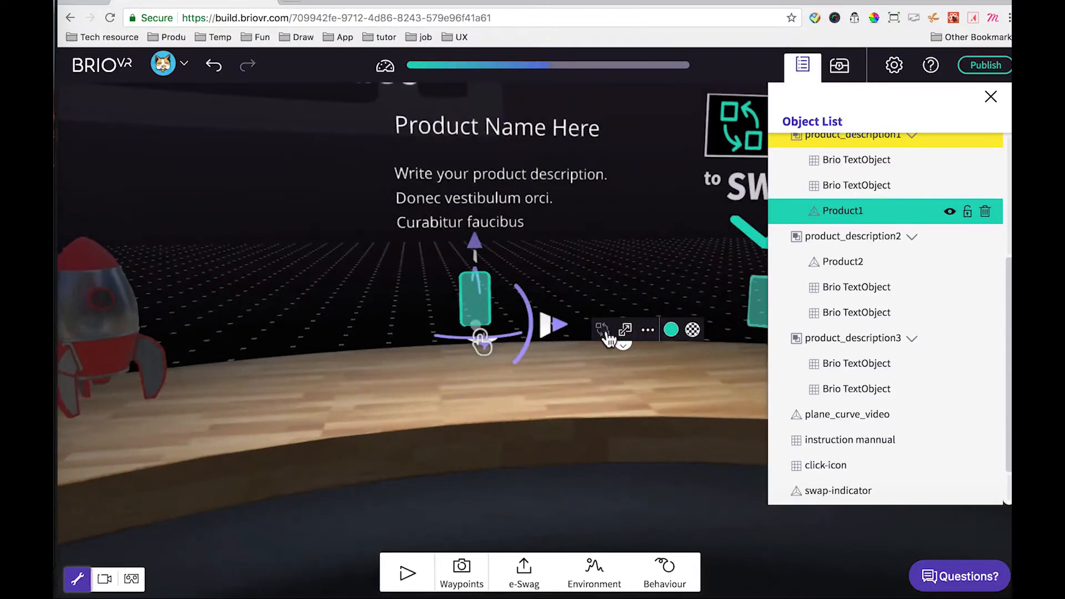
click(640, 410)
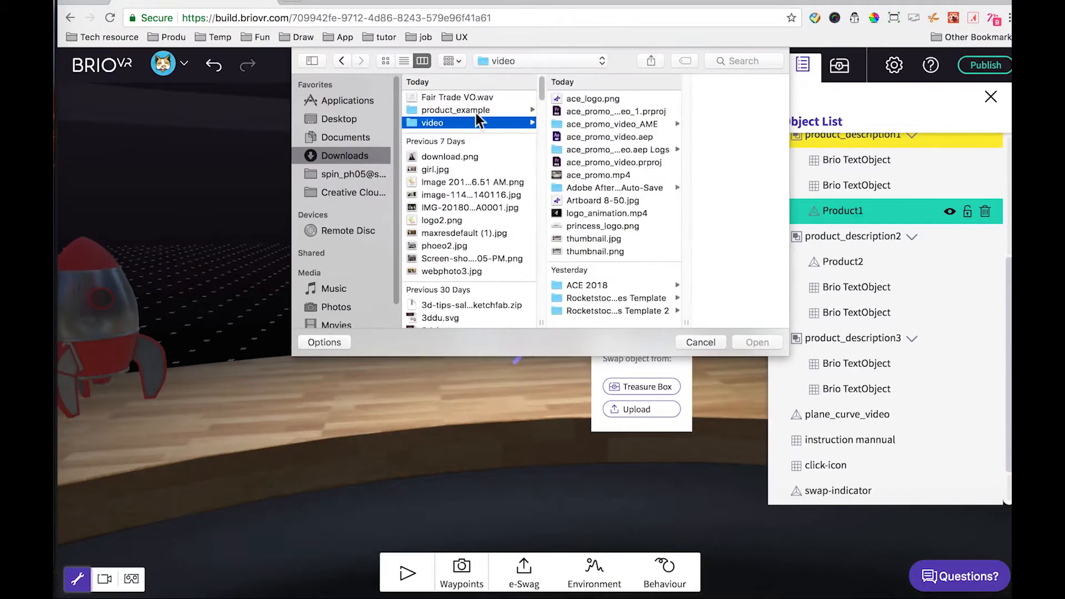
click(455, 110)
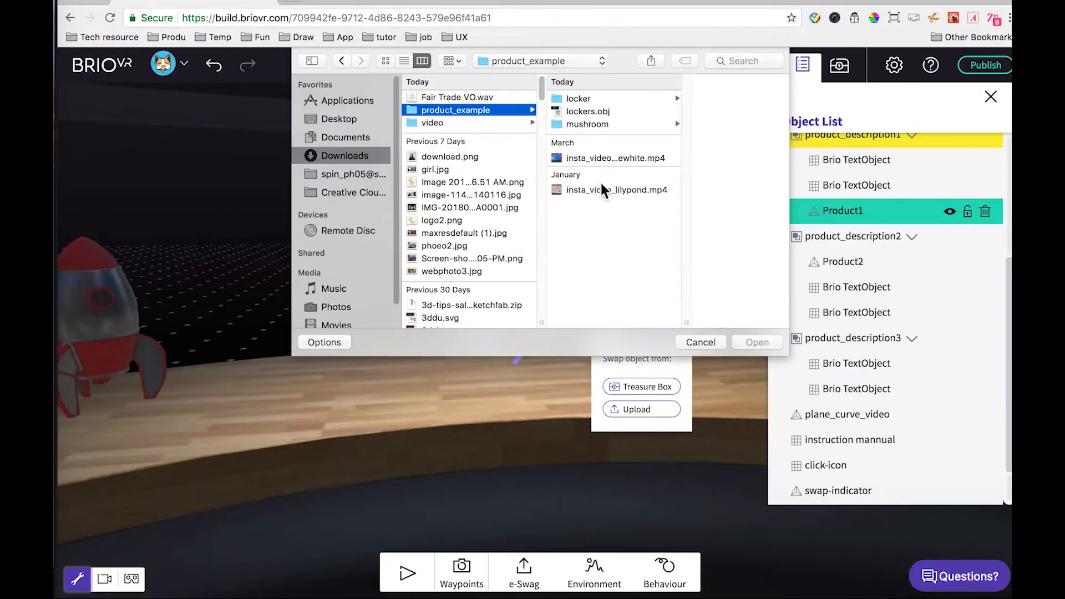
click(587, 123)
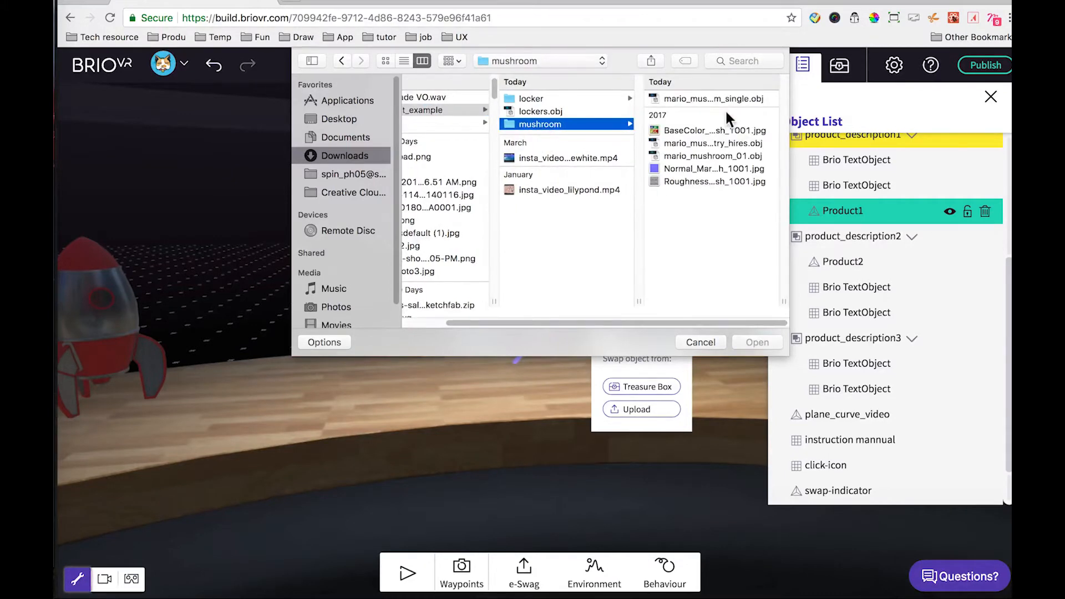
click(700, 341)
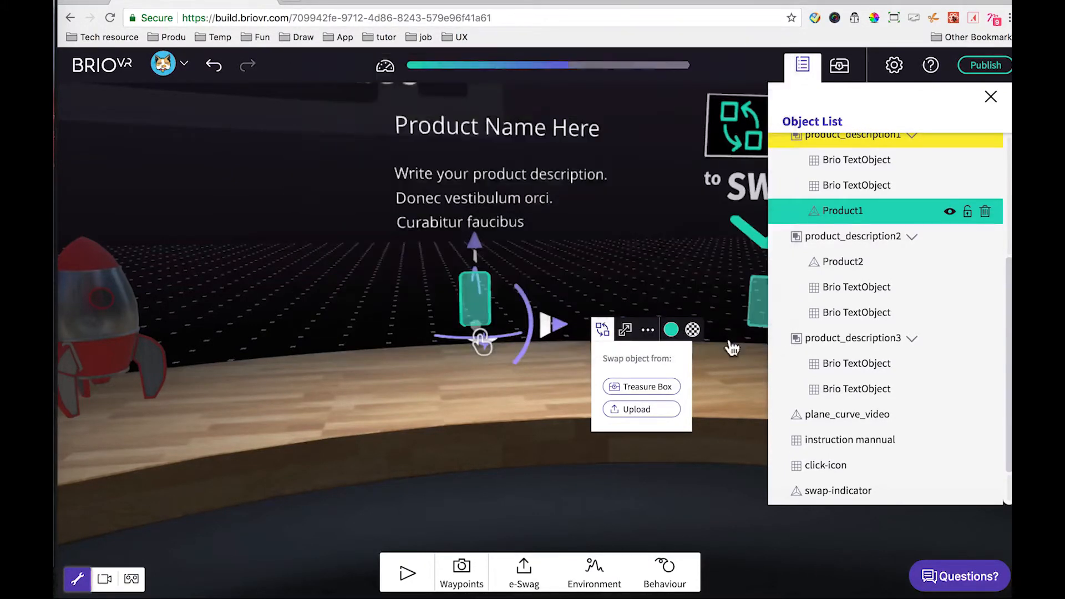
Step: Upload a texture image as the mushroom's material
click(640, 386)
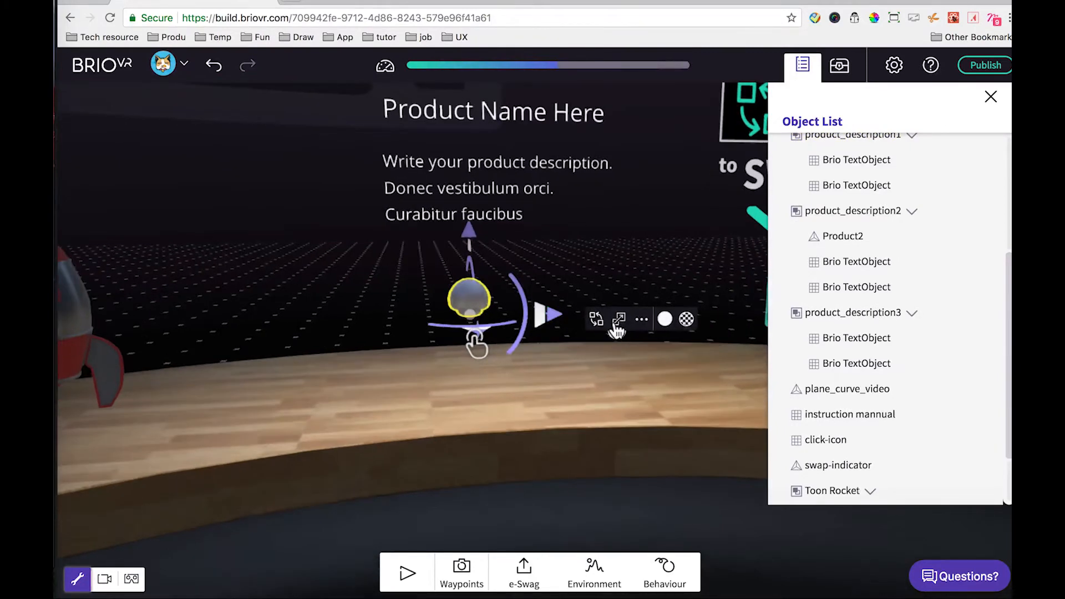
click(619, 320)
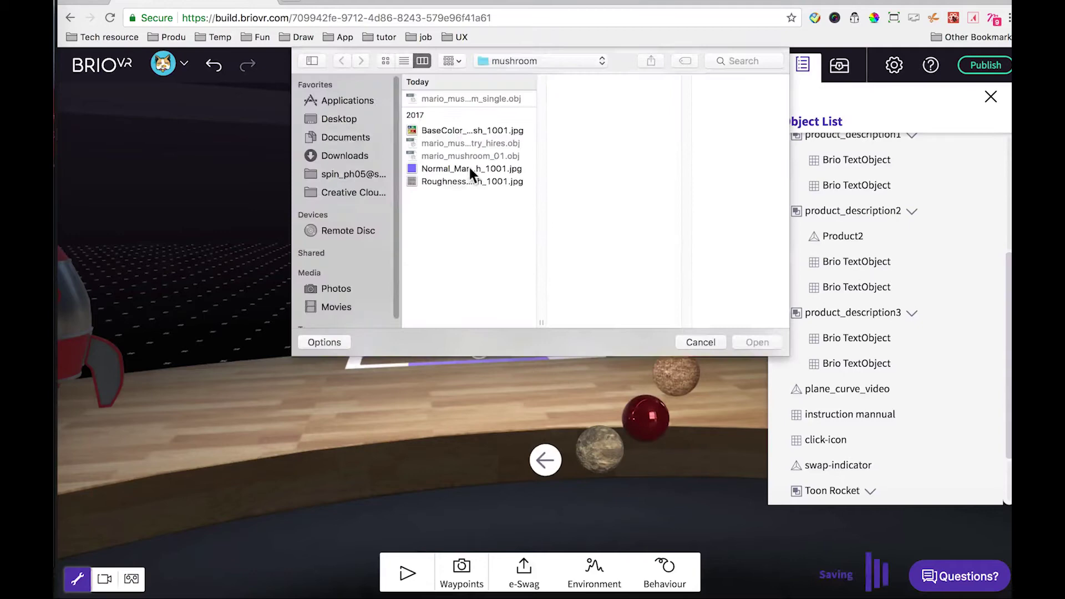
click(757, 342)
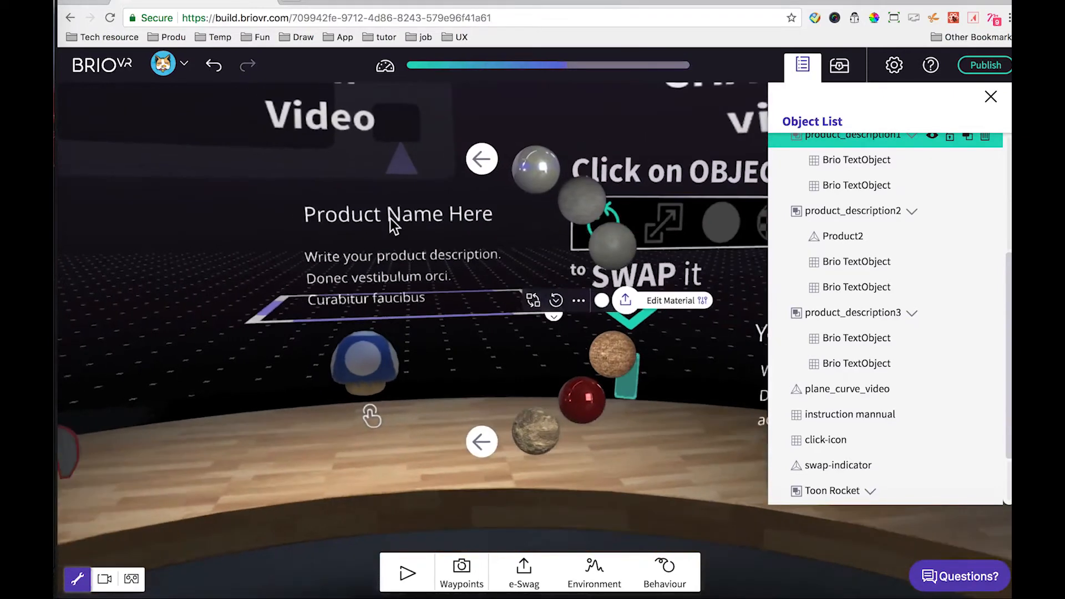
Step: Change the mushroom's title text to 'Mario Mushroom'
click(855, 185)
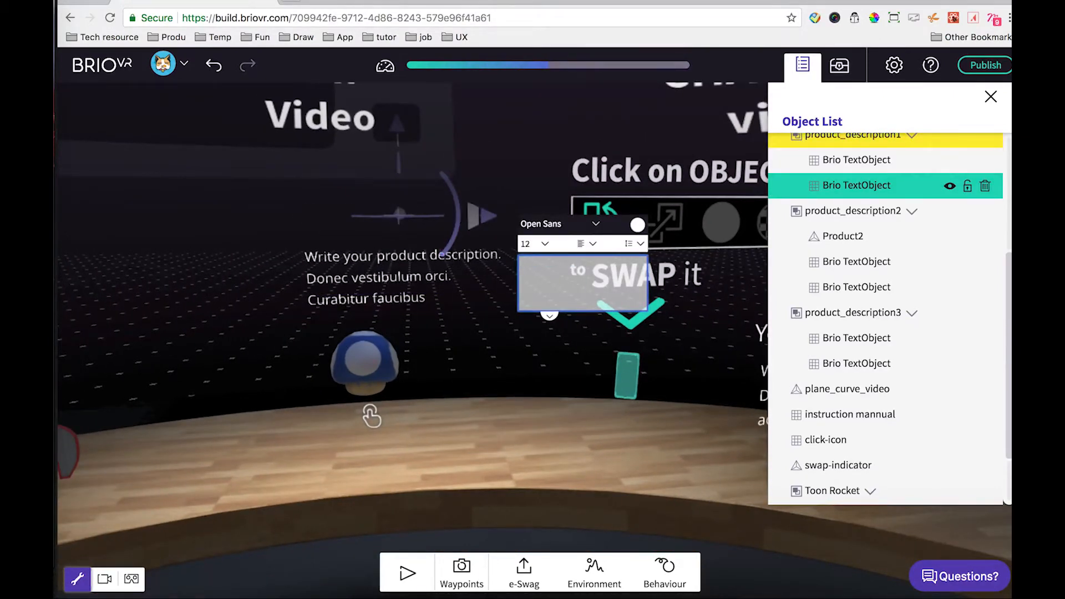
text(Mario Mush)
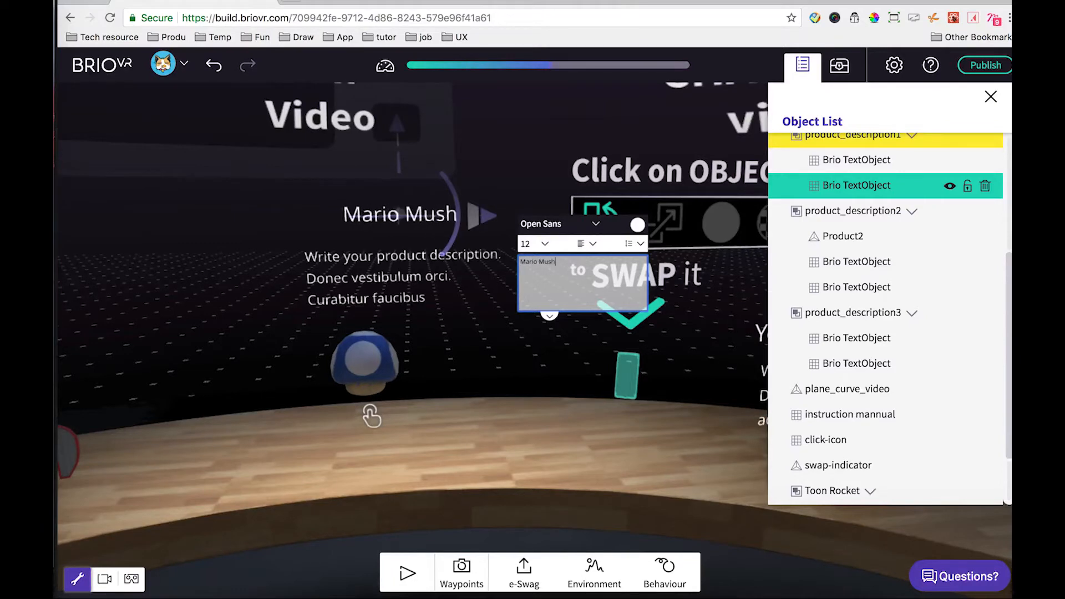
text(room)
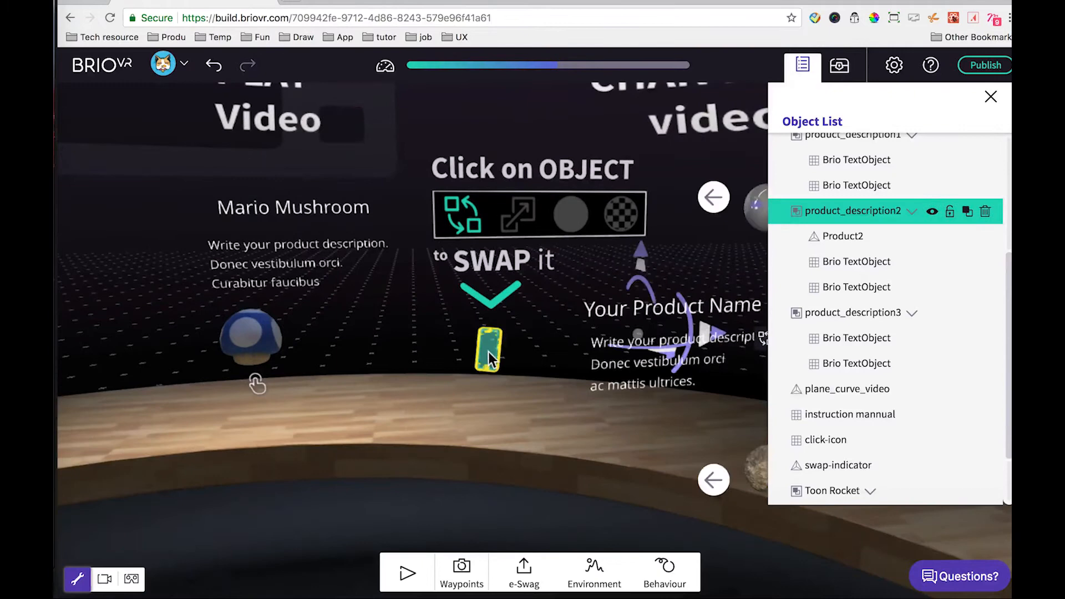
Step: Swap the second product for the PolarBear Cub from the Treasure Box assets
click(507, 348)
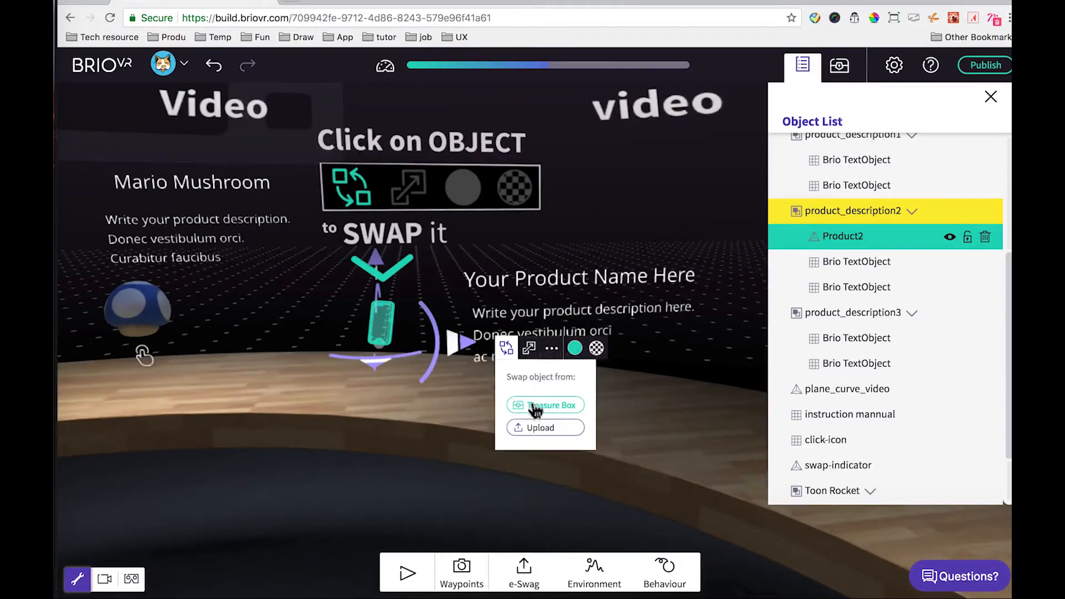
click(545, 405)
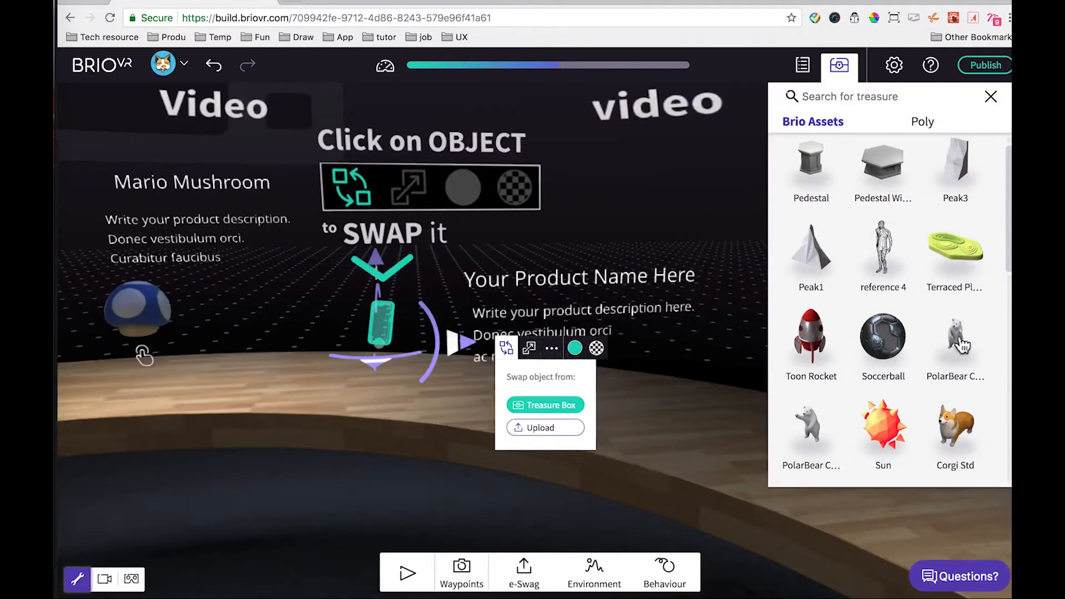
click(802, 65)
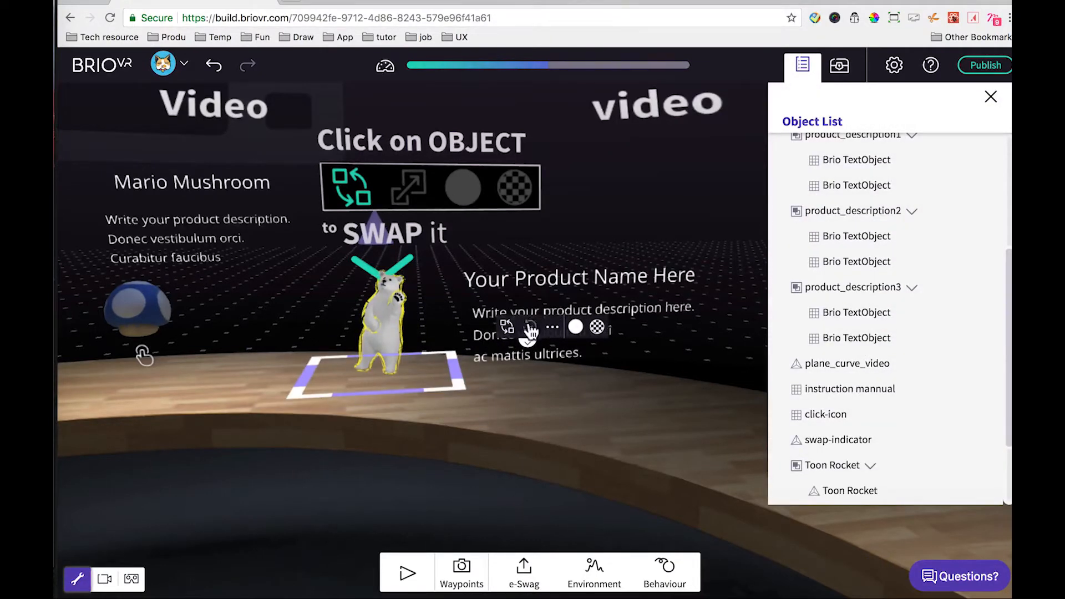
click(838, 439)
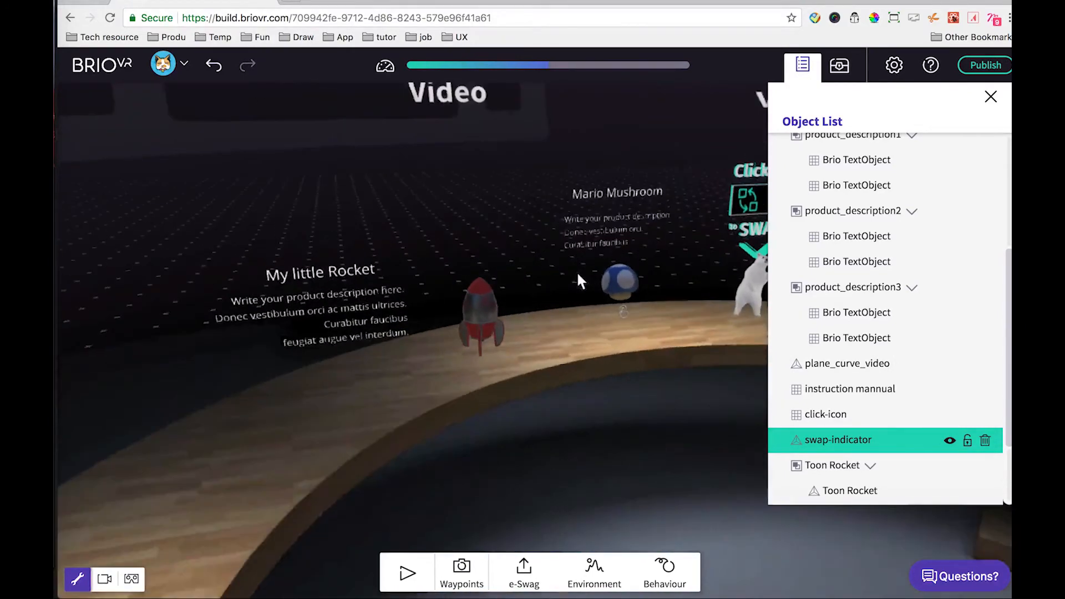
Step: Move the Toon Rocket into product_description3 and duplicate that group
scroll(down, 3)
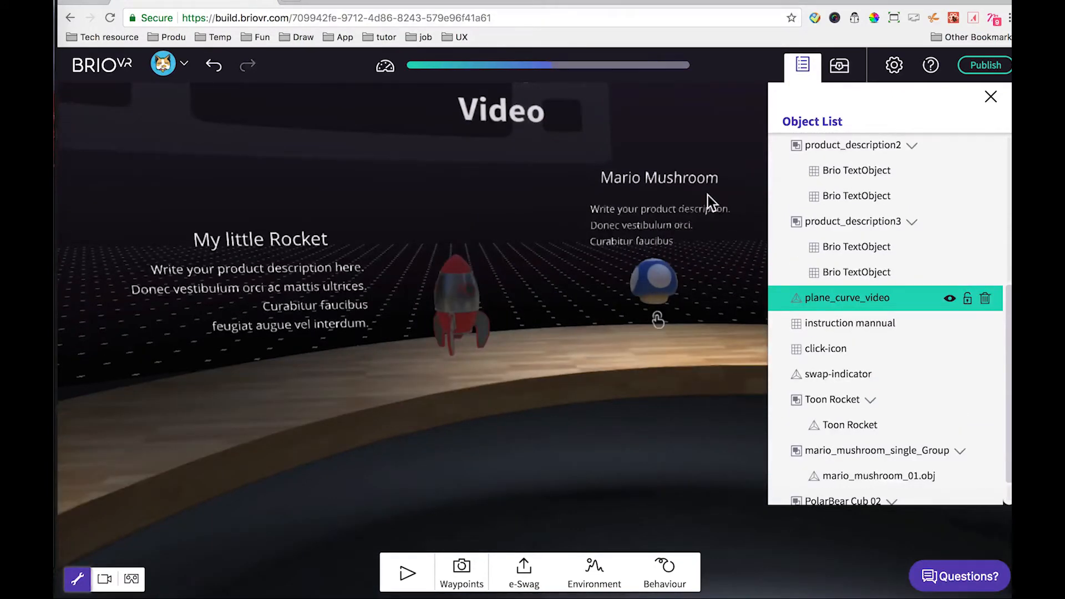
mouse_move(530, 323)
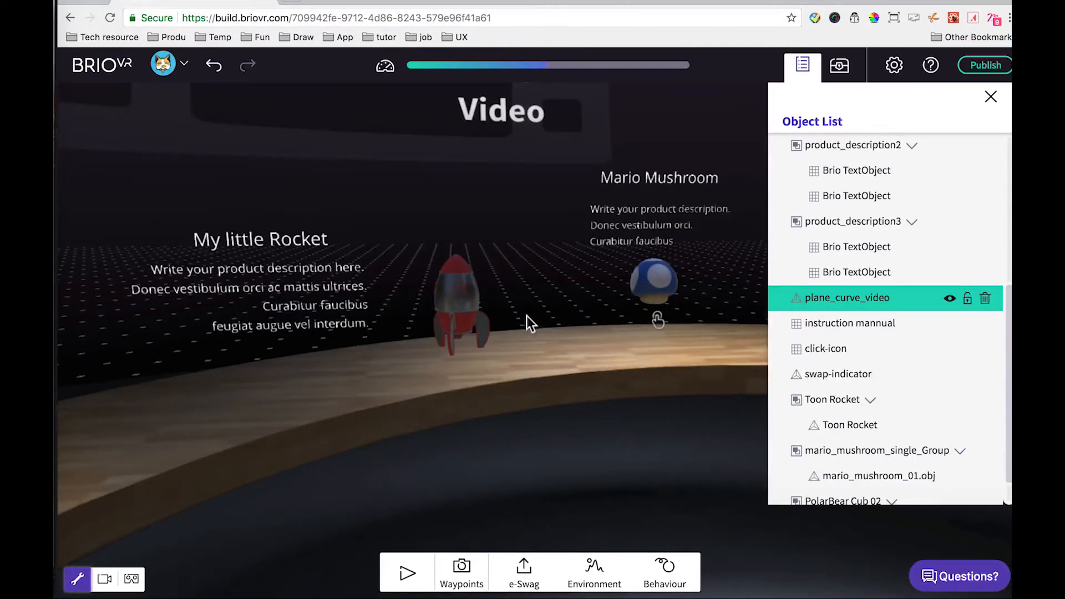
click(830, 399)
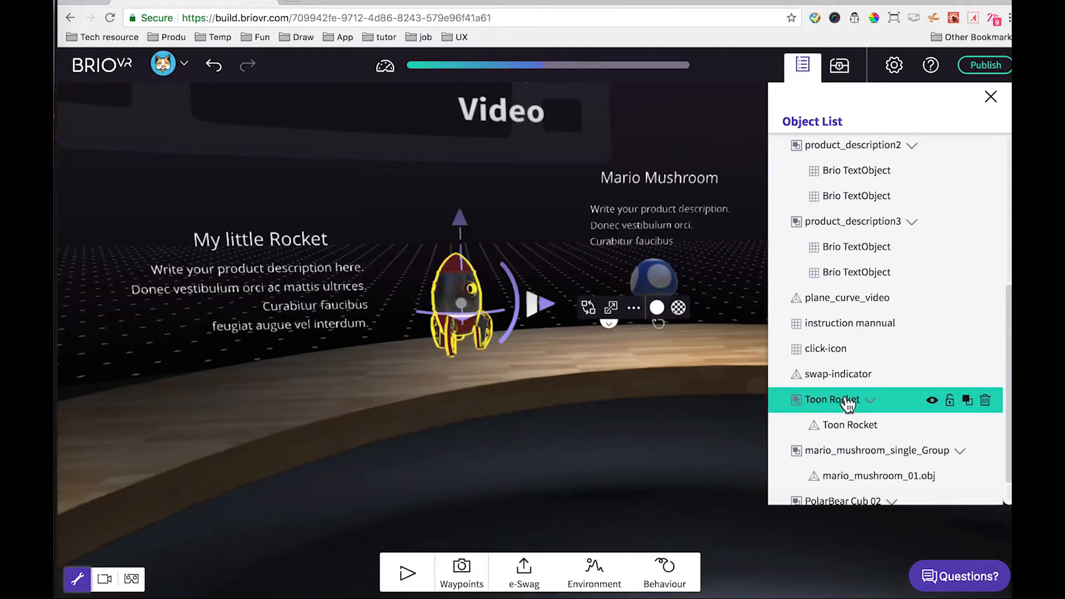
click(852, 221)
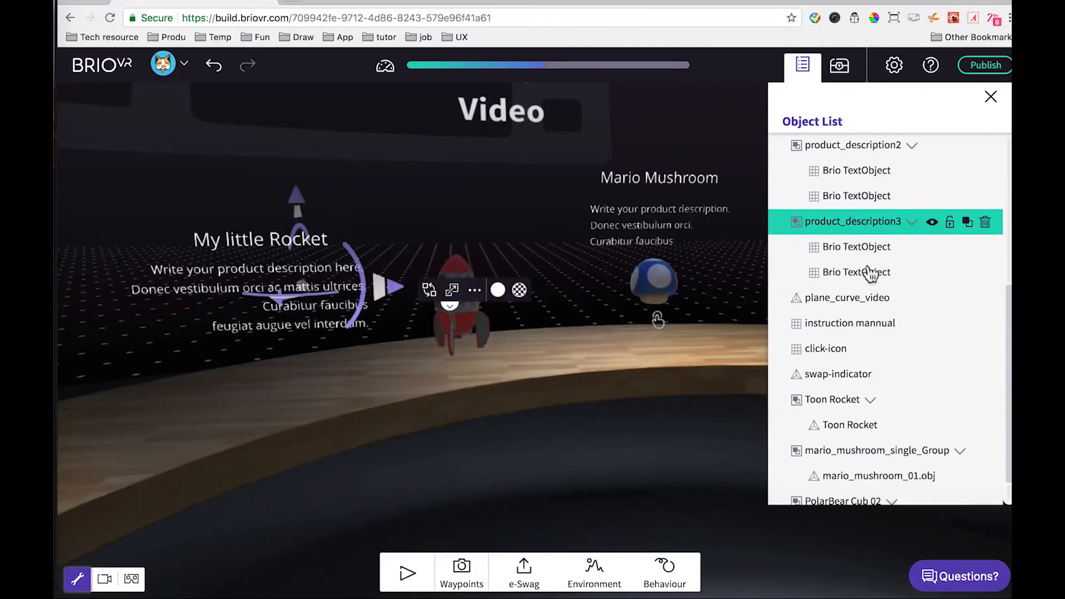
click(830, 399)
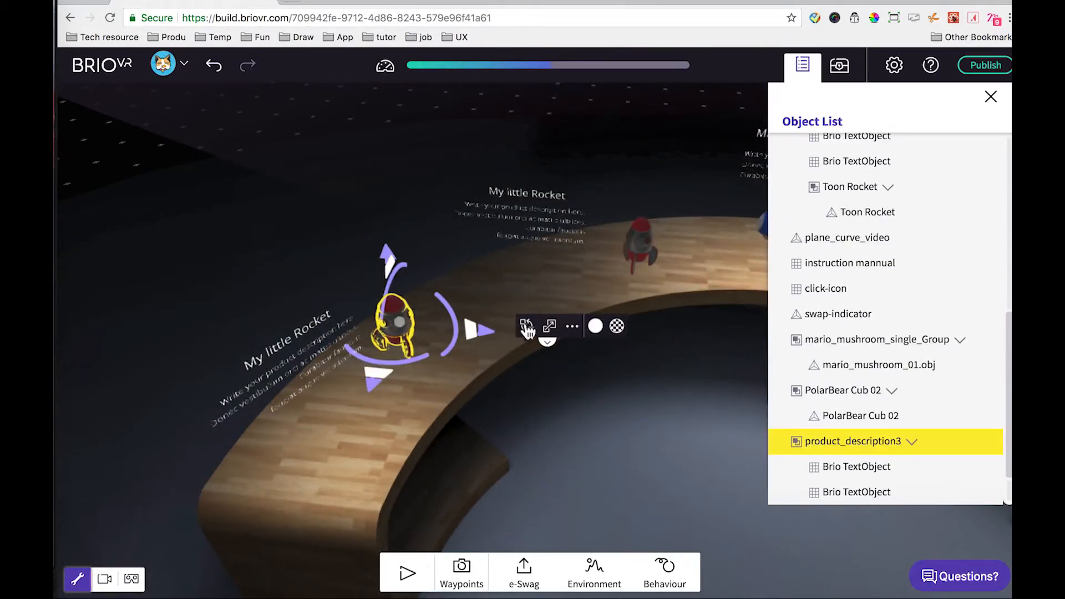
click(525, 326)
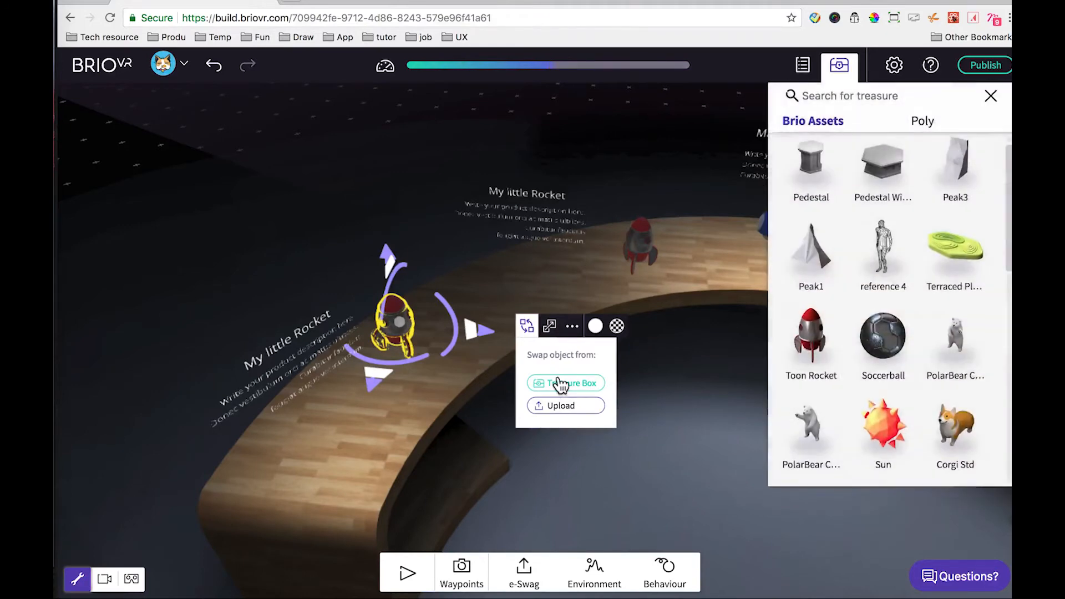
click(801, 64)
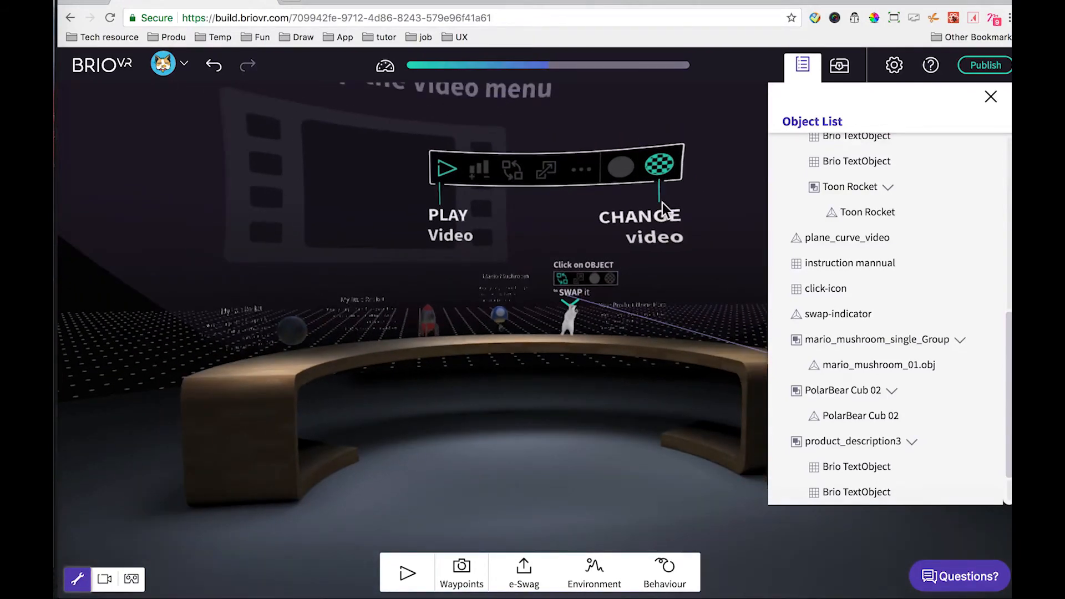
Step: Load insta_video_lilypond.mp4 onto the curved background video plane
click(847, 237)
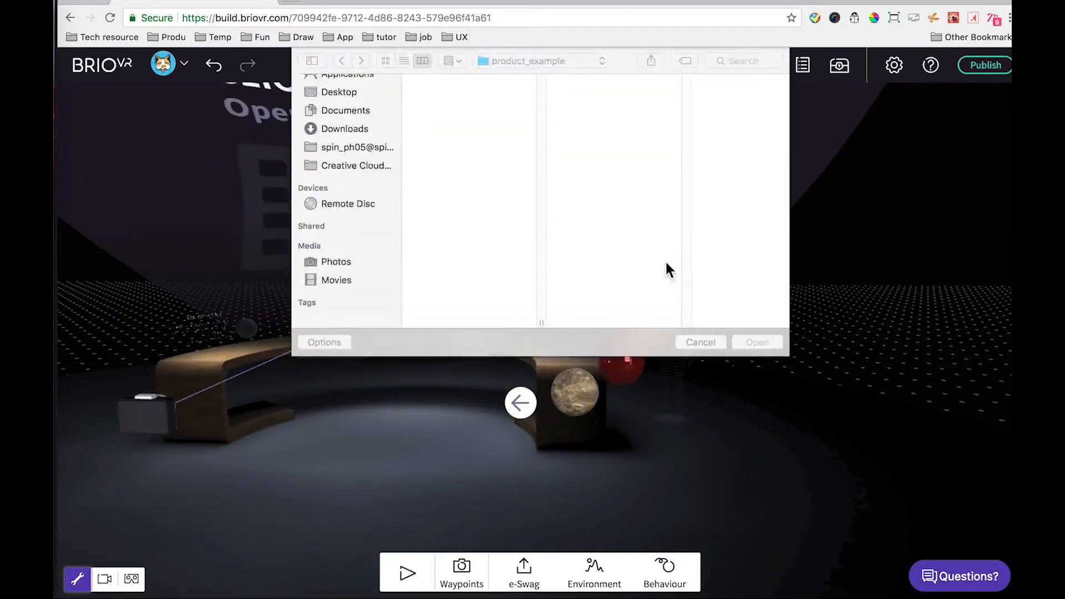
click(443, 123)
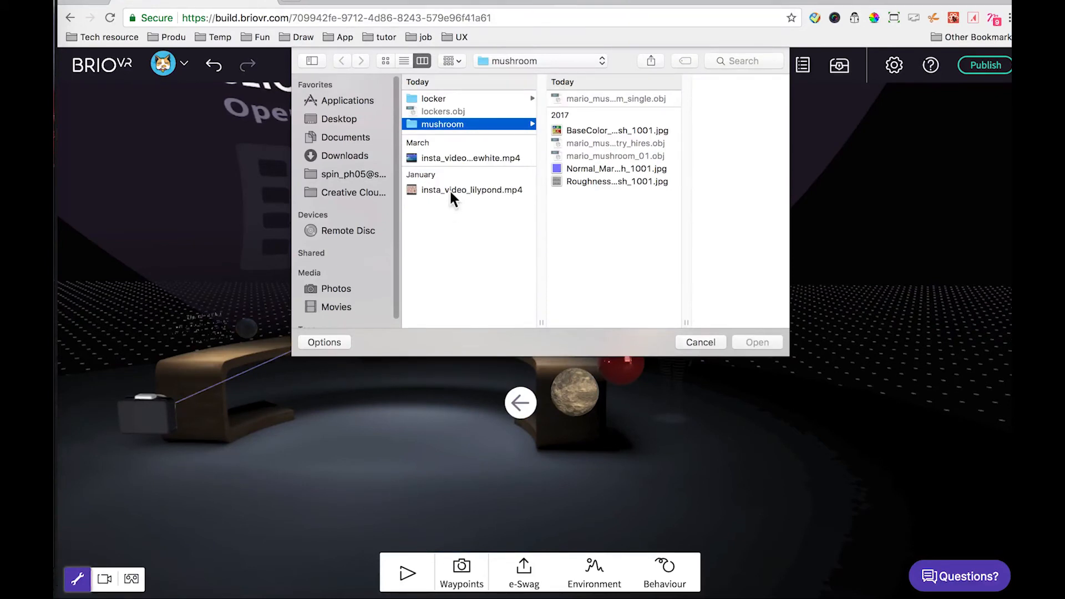
click(471, 190)
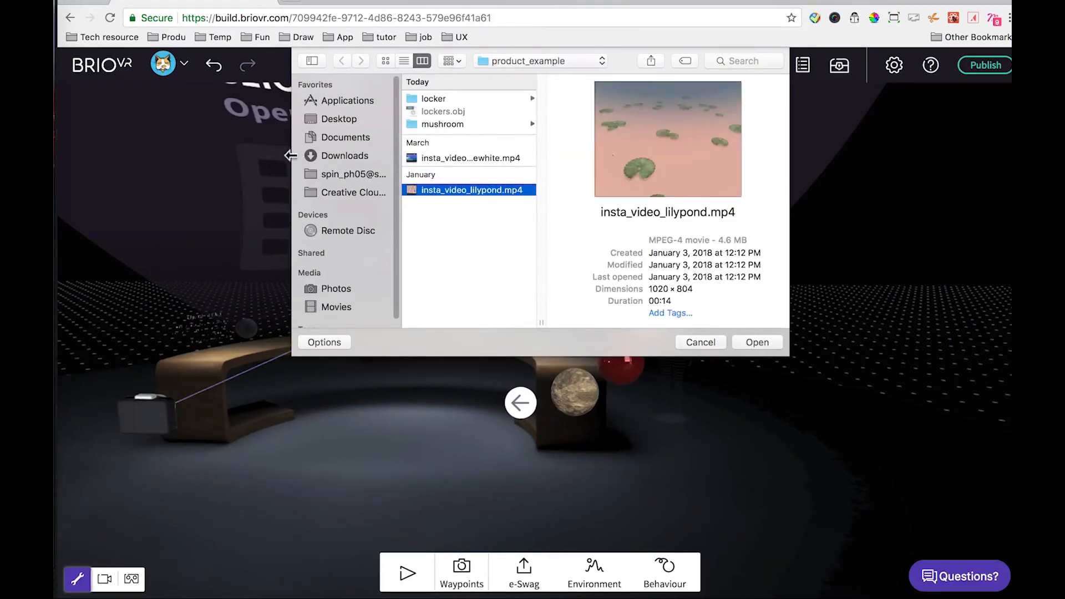
mouse_move(752, 359)
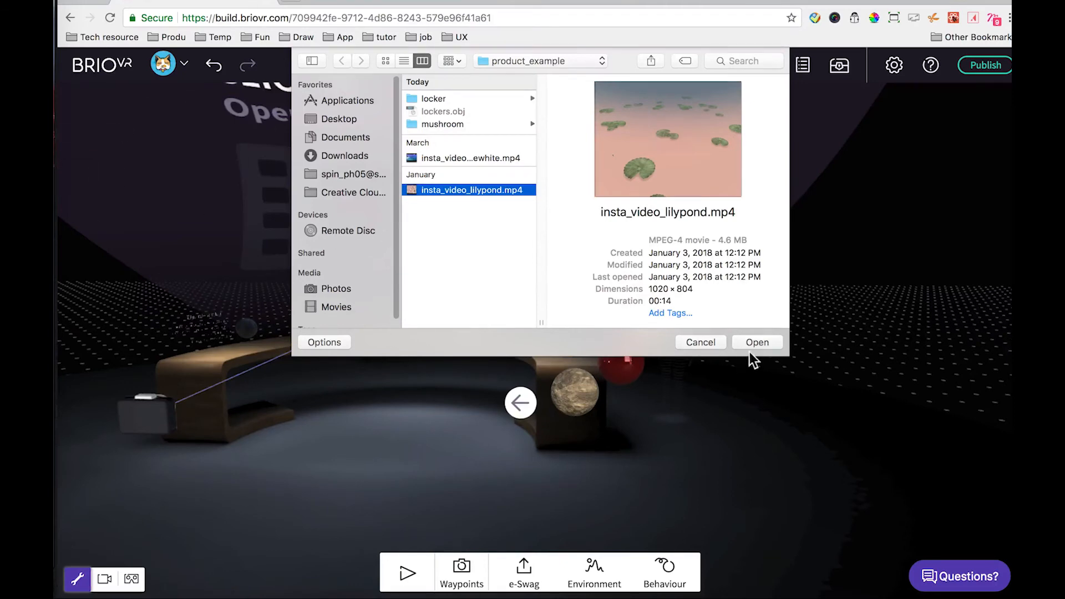
click(757, 342)
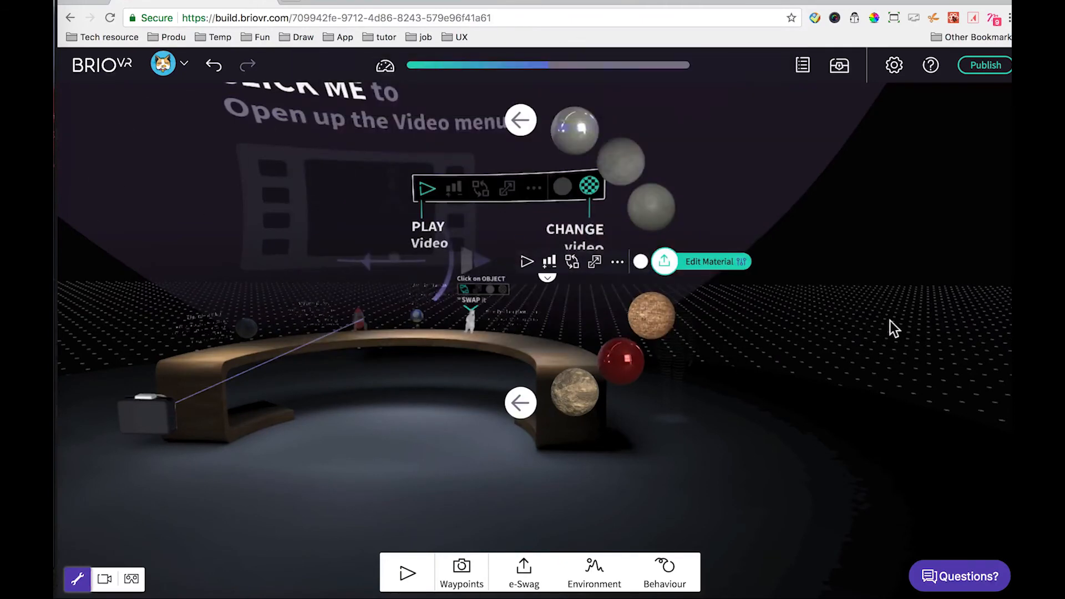